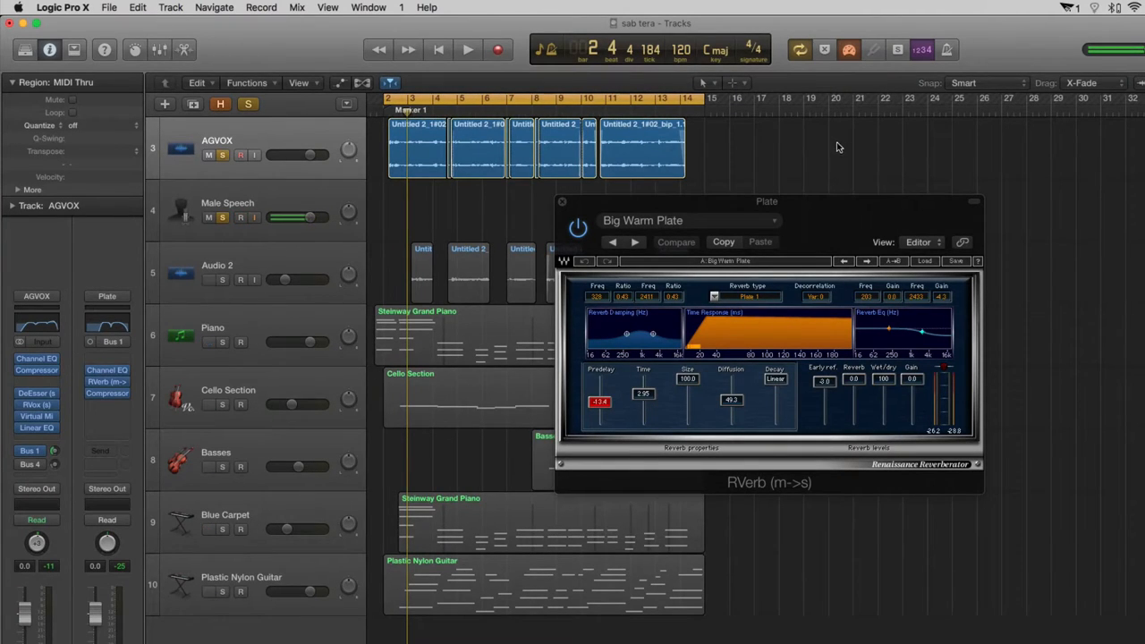
{"action": "mouse_move", "coordinate": [814, 145]}
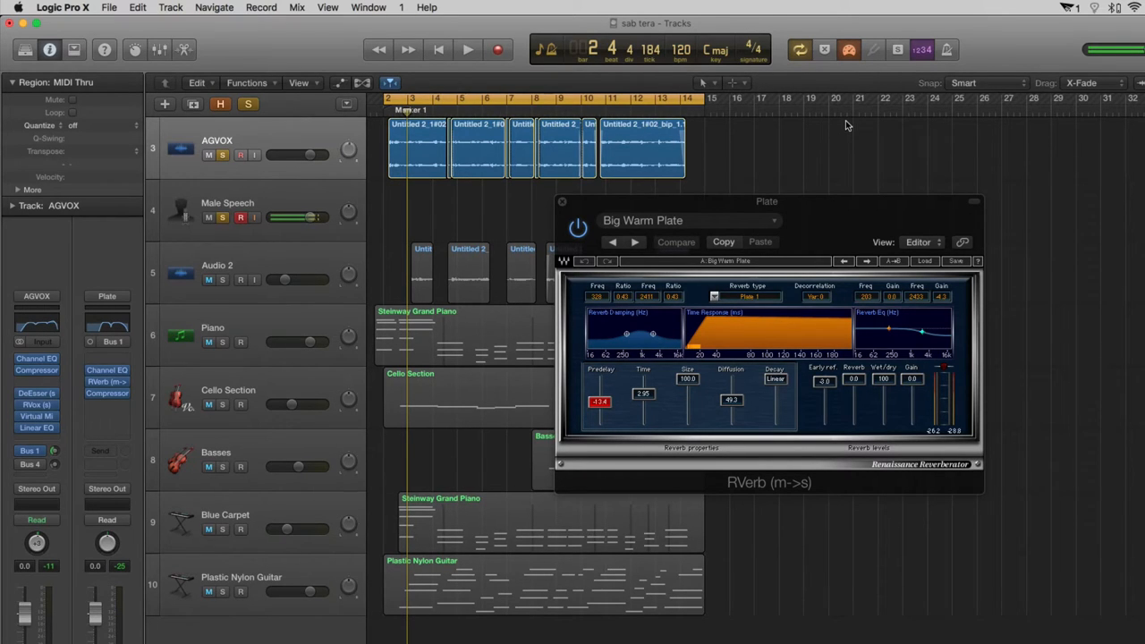
{"action": "mouse_move", "coordinate": [849, 157]}
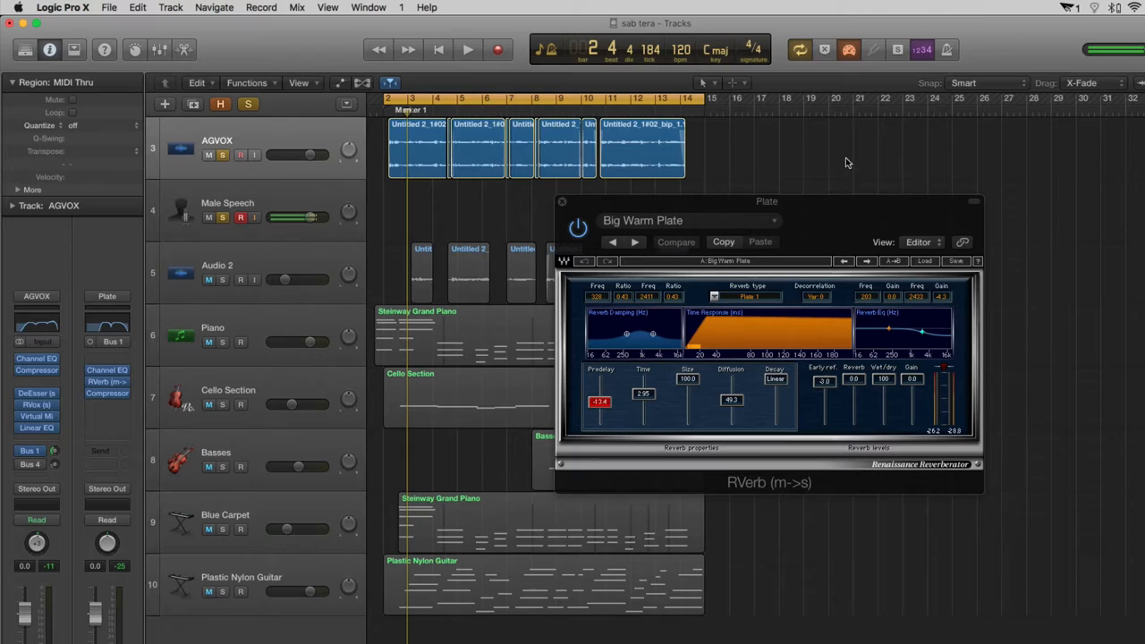
- Bring up the Plate bus Channel EQ with its low cut, high cut and 1140 Hz notch visible
{"action": "left_click", "coordinate": [469, 50]}
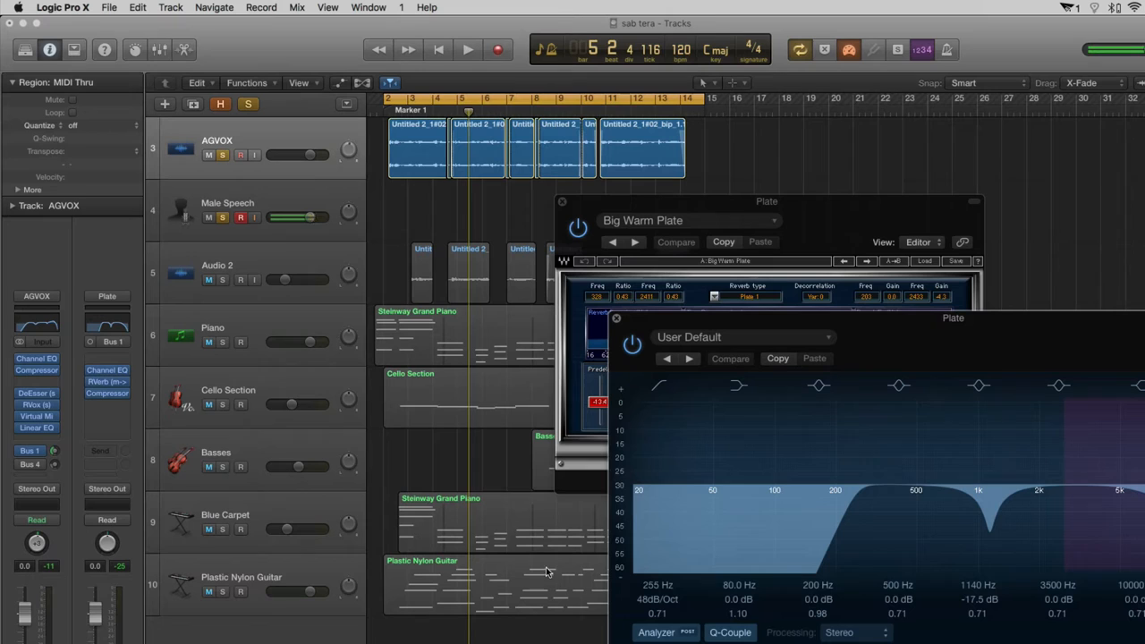
{"action": "left_click", "coordinate": [979, 387]}
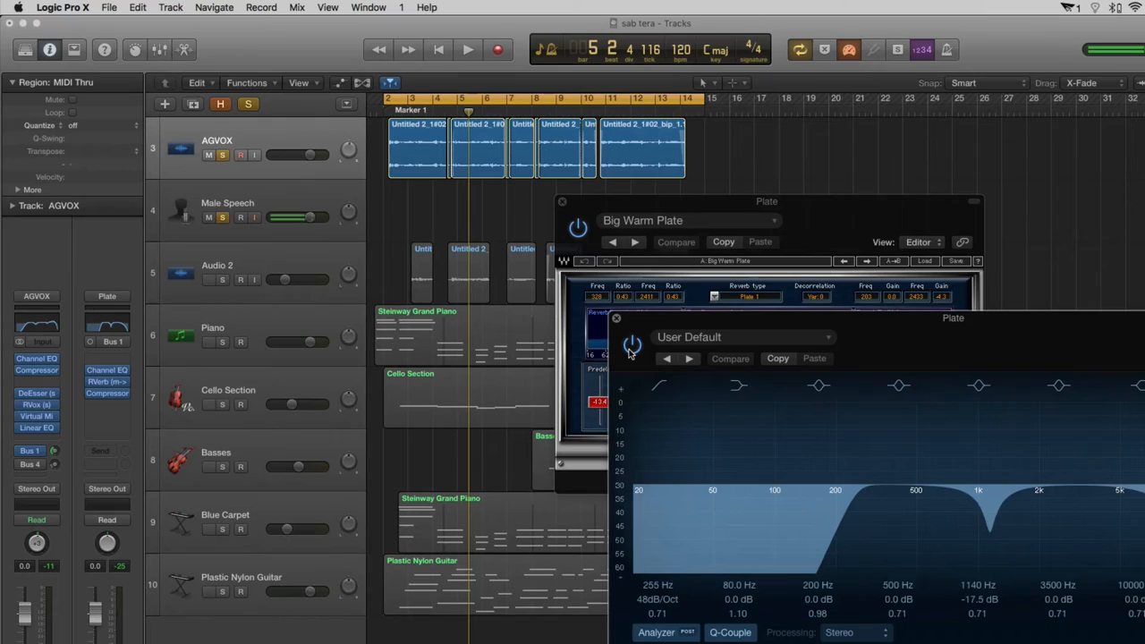
- Select the regions and start playback from the beginning to hear vocals through the plate bus
{"action": "left_click", "coordinate": [469, 50]}
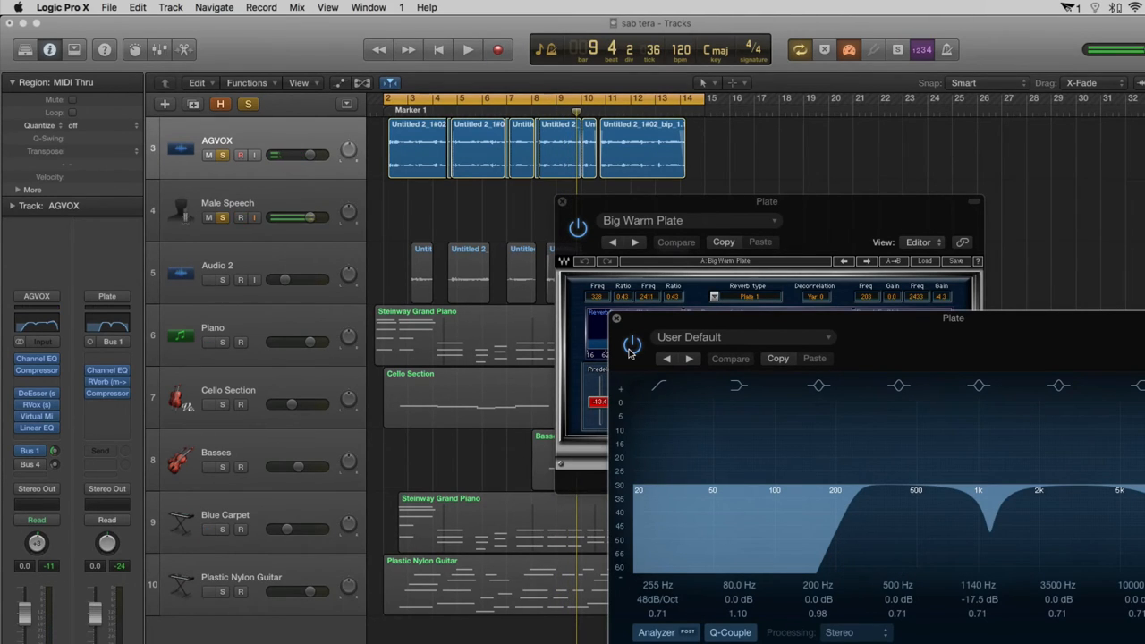
{"action": "left_click", "coordinate": [239, 216]}
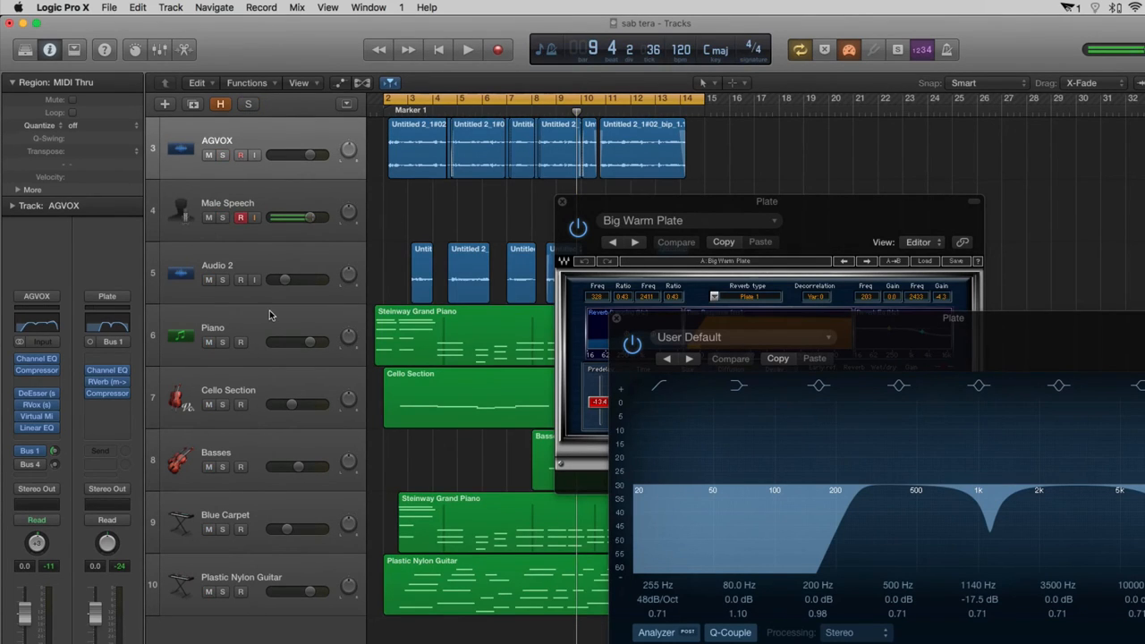
{"action": "left_click", "coordinate": [469, 51]}
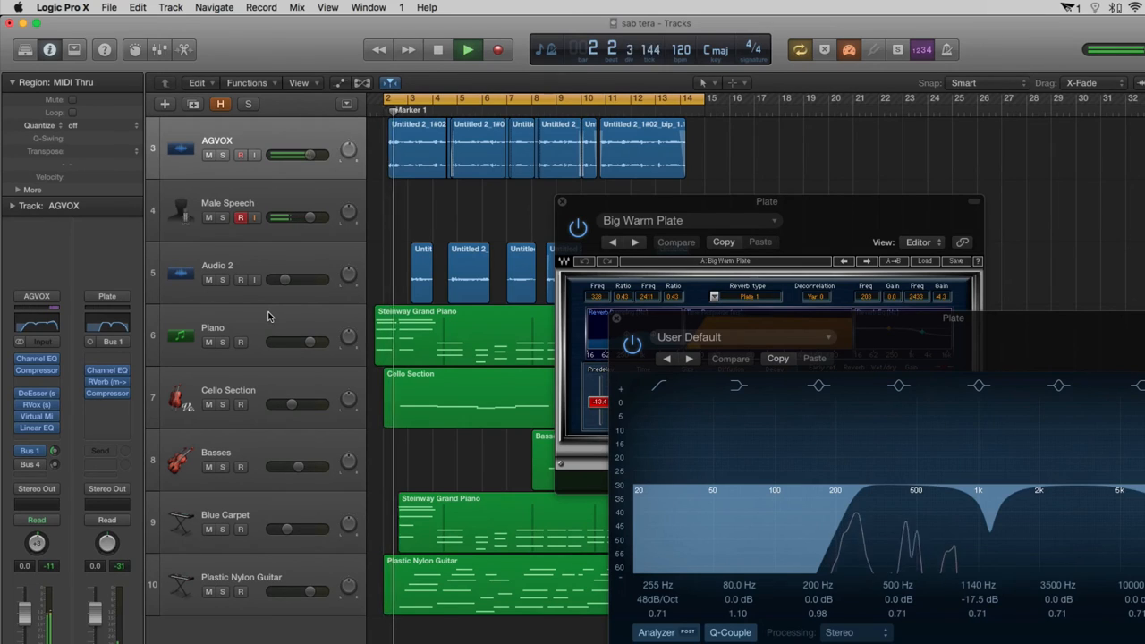